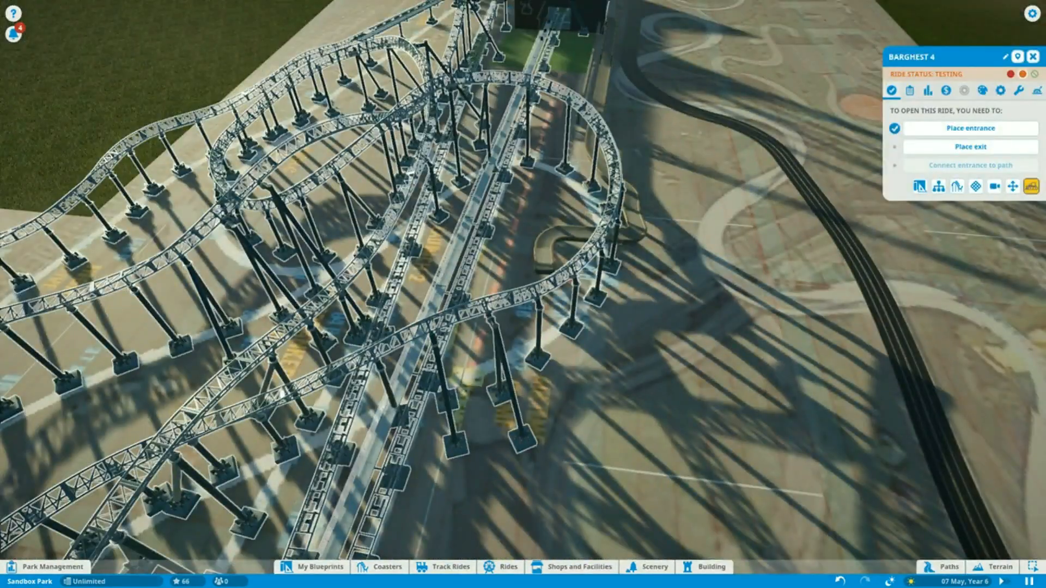
# Close the Barghest 4 ride's status window to return to the park view.
pyautogui.click(948, 566)
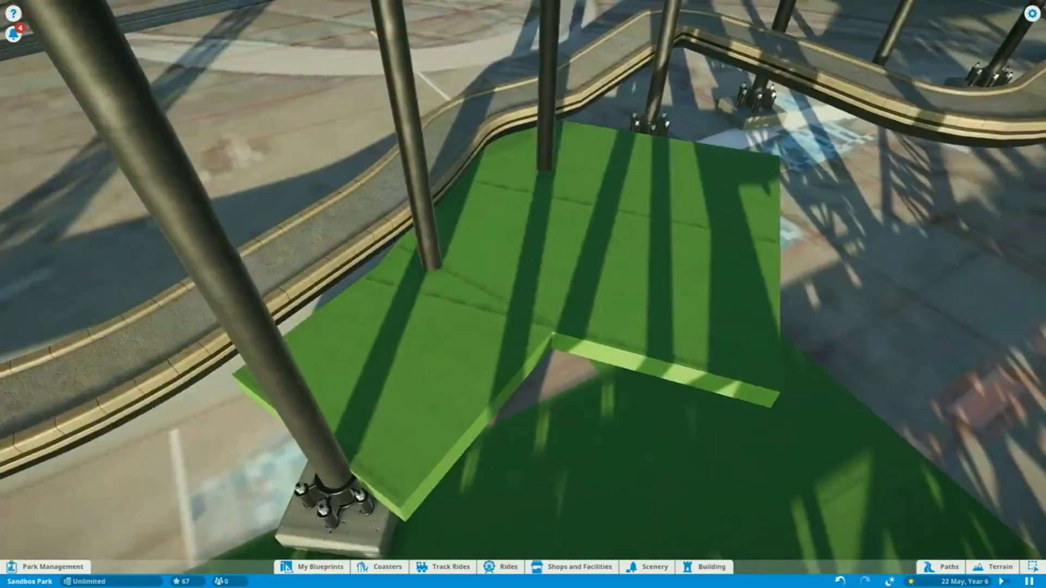
# Place and extend raised grass-topped platform blocks under the supports beside the station.
pyautogui.click(705, 566)
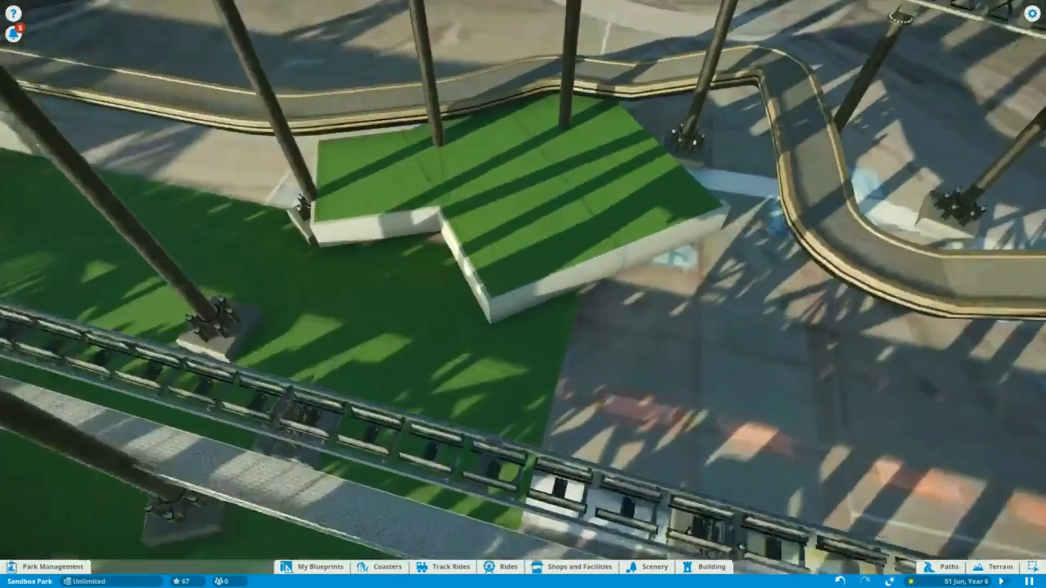
pyautogui.click(705, 566)
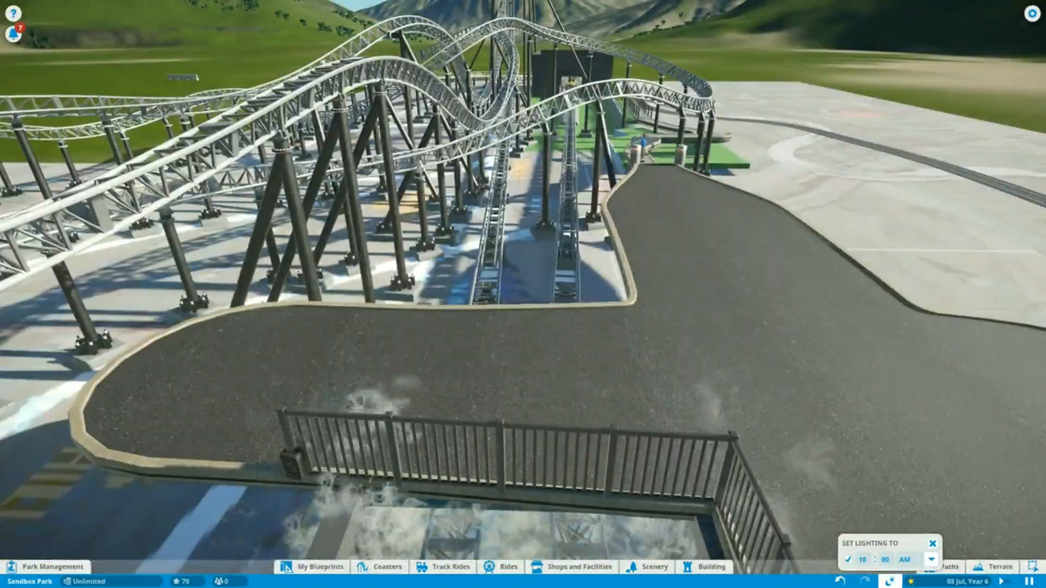
# Lay the wide dark paved exit path with metal railing along the coaster.
pyautogui.click(652, 566)
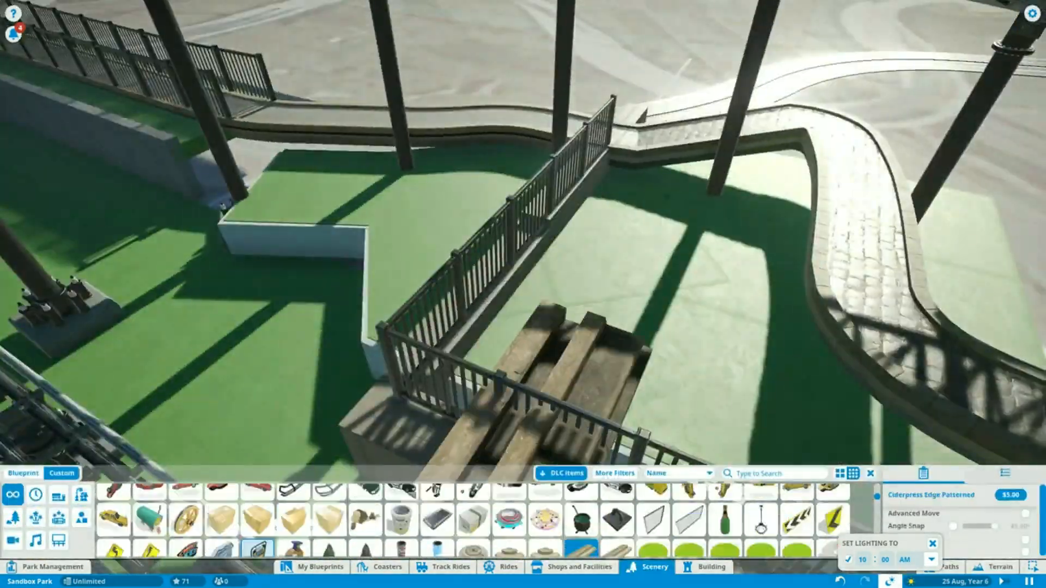
# Search Scenery for 'dirt', then floor the railed platform with the Wooden Deck 2m by 4m piece.
pyautogui.write('dirt')
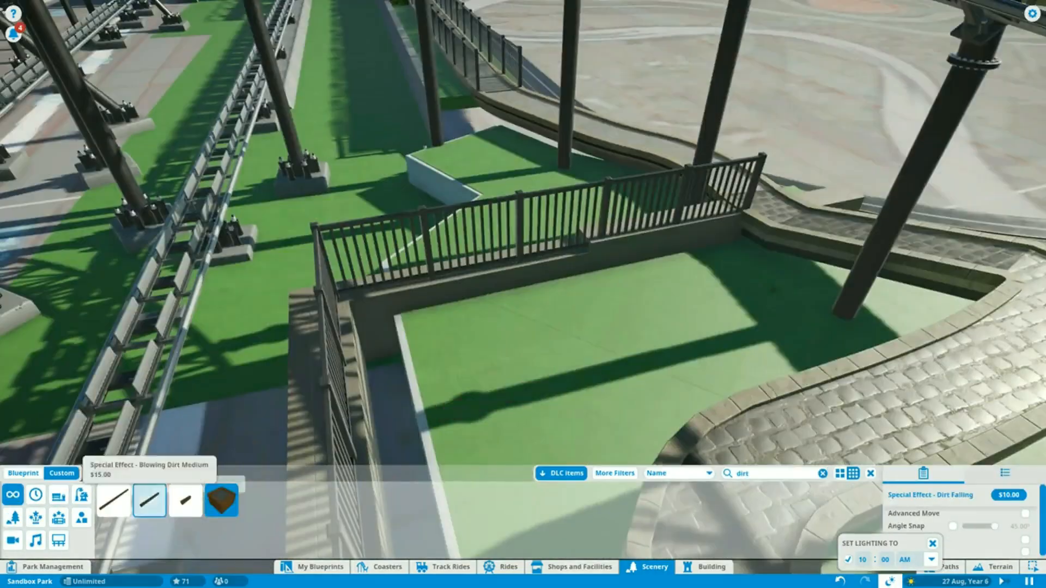
pyautogui.click(705, 567)
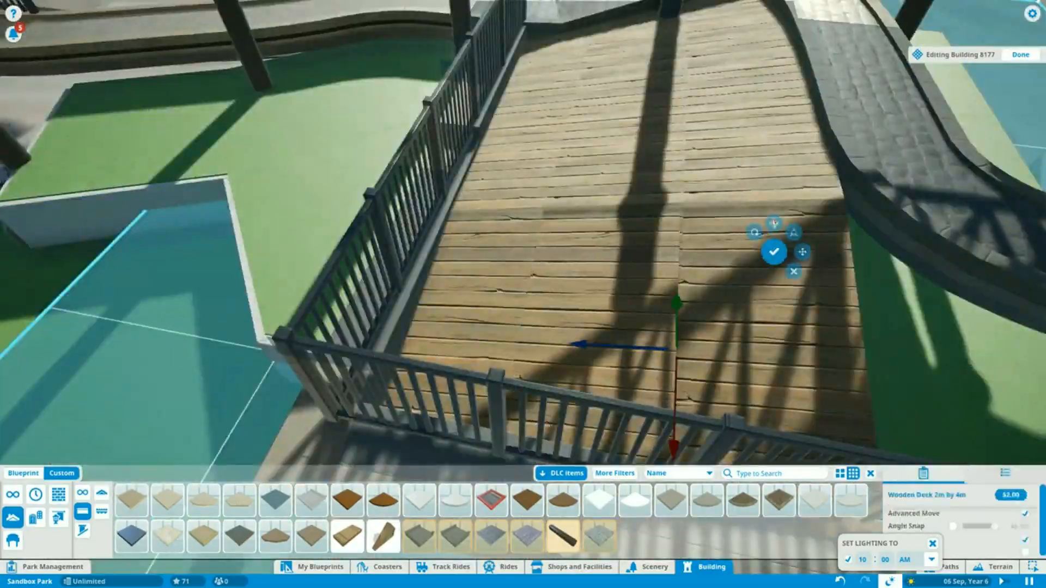
pyautogui.click(655, 567)
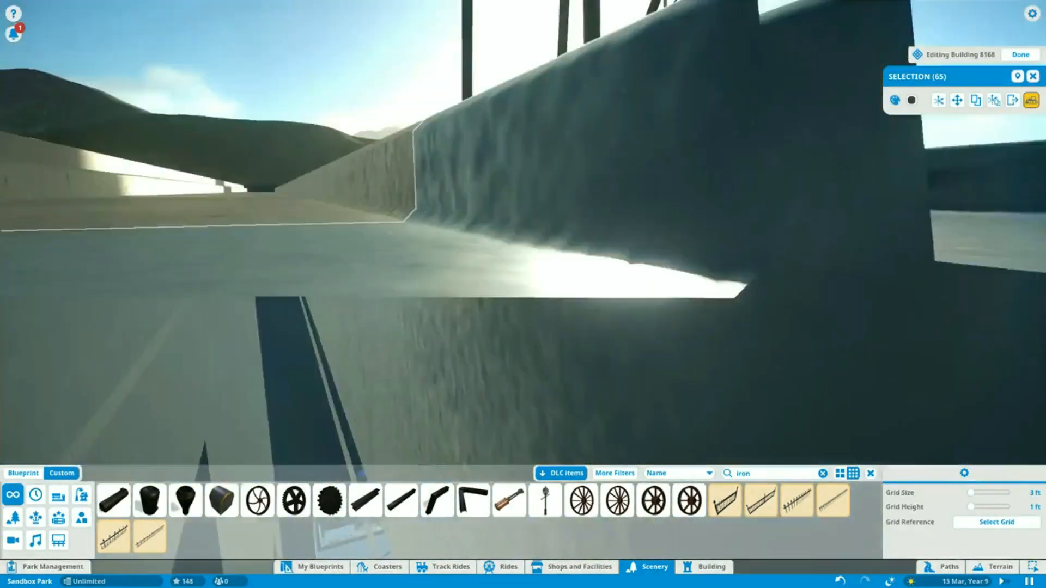
# Mount a Street Light Arm with its Armlight on a pillar inside the station building.
pyautogui.click(365, 500)
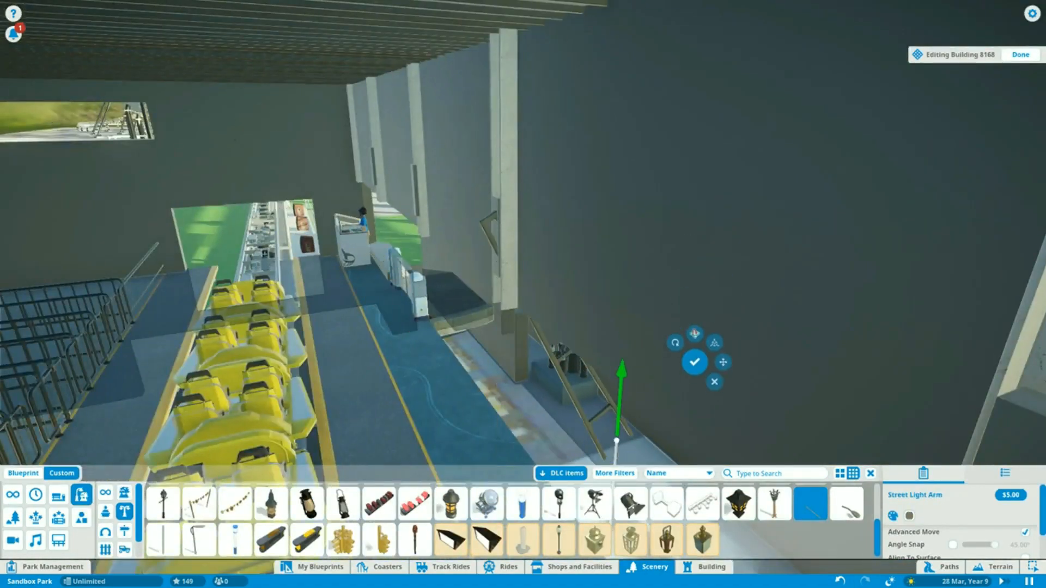
pyautogui.click(709, 567)
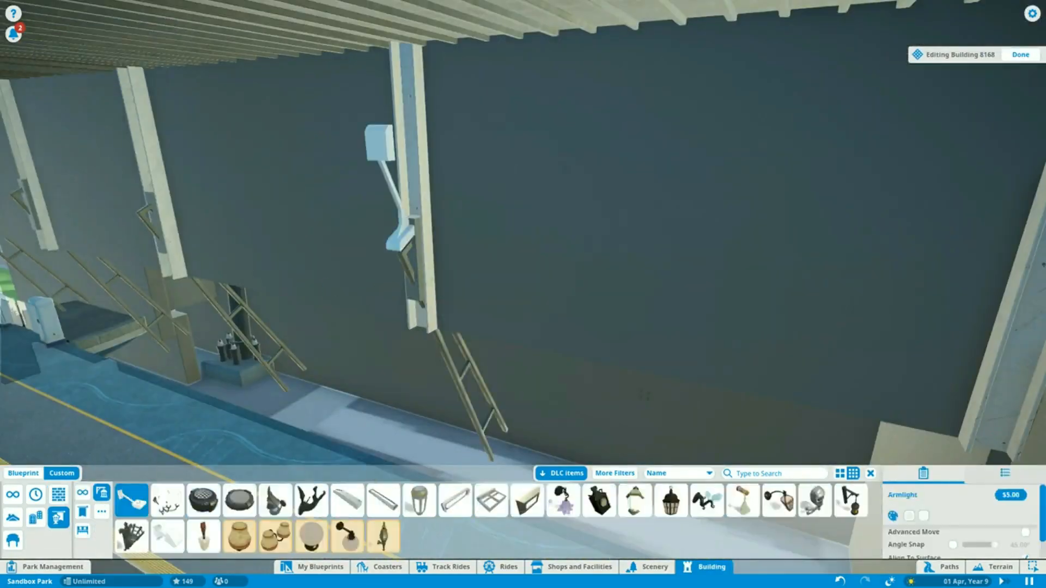
pyautogui.click(670, 502)
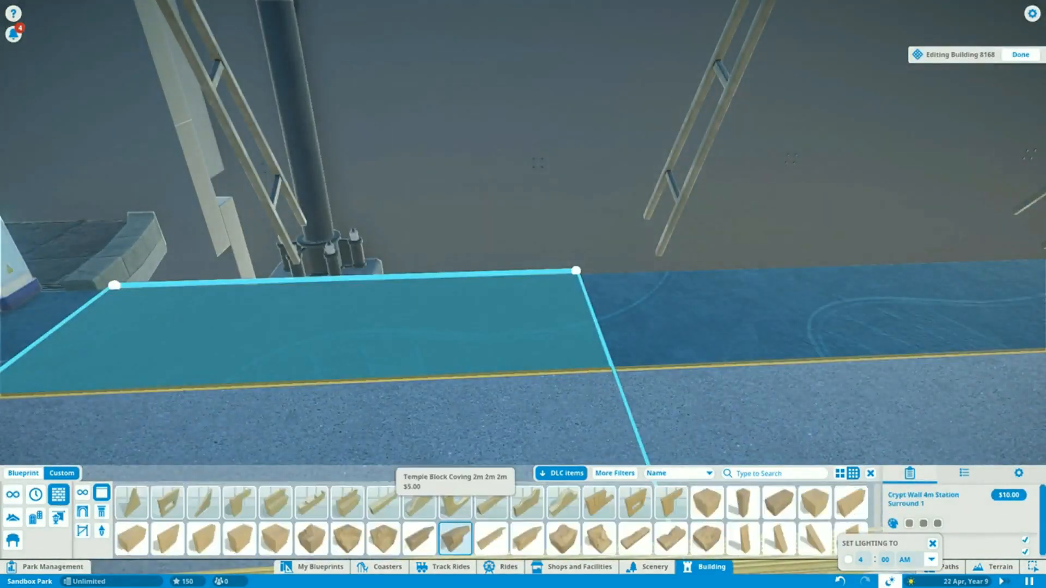
# Place a Crypt Wall 4m Station Surround piece along the station platform edge.
pyautogui.click(655, 566)
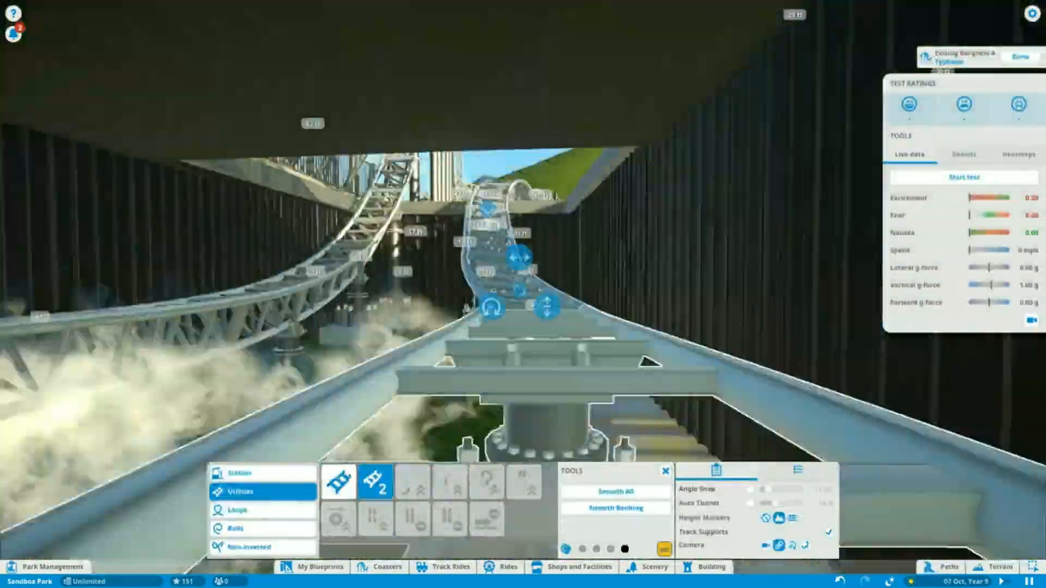
# Leave the track editor, place a dark rectangle block by the exit path, and search Scenery for 'barrier'.
pyautogui.click(653, 567)
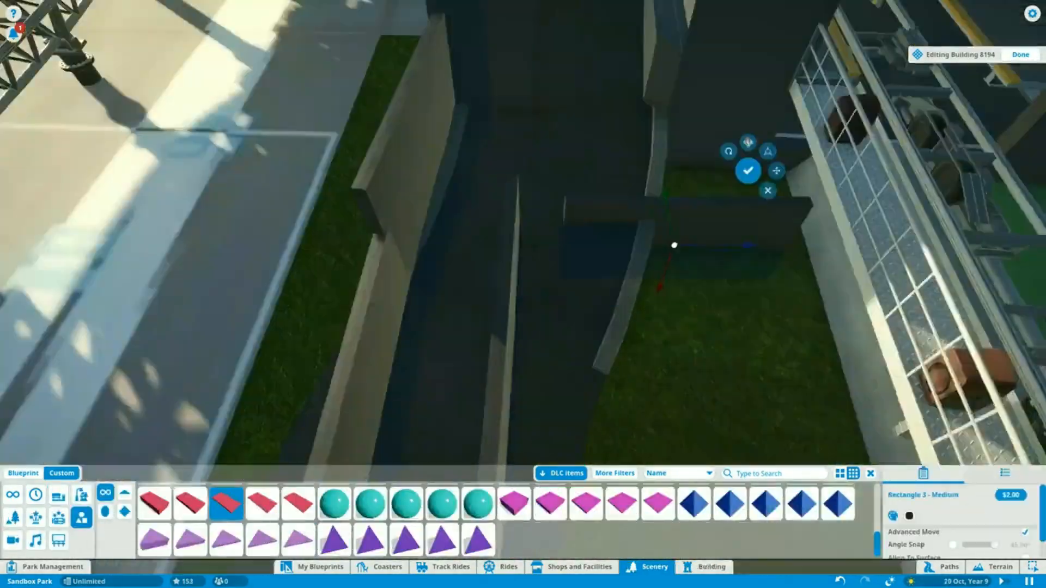
pyautogui.click(190, 505)
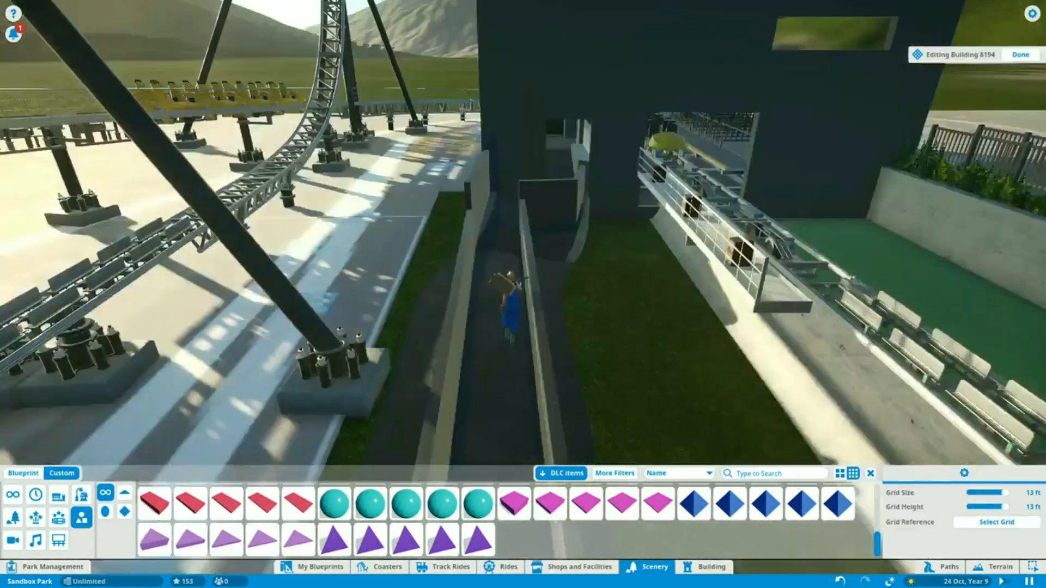
pyautogui.write('barrier')
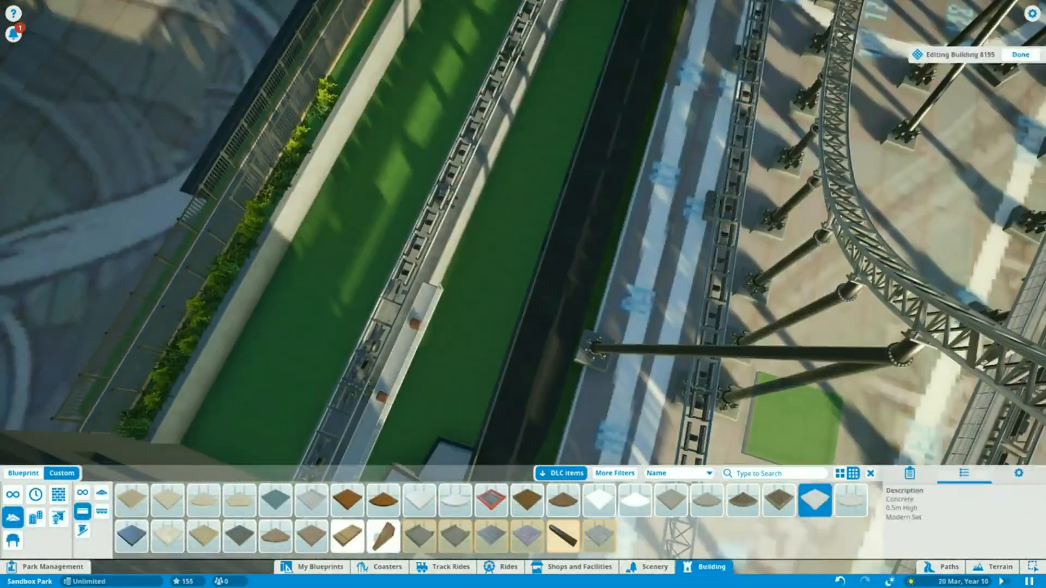
pyautogui.click(1021, 54)
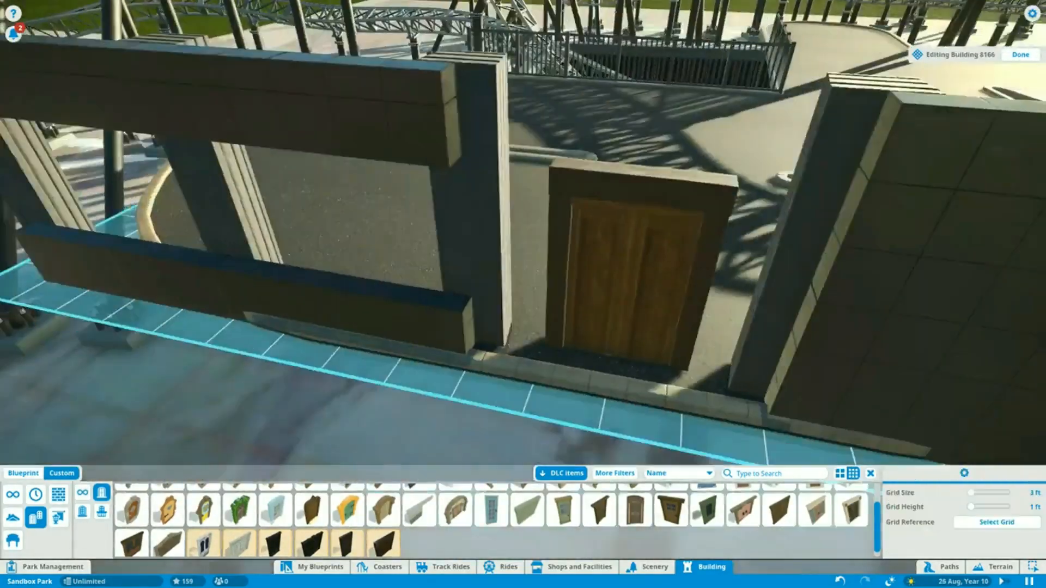
# Fit glass double doors into the shop wall and add a yellow arrow sign beside them.
pyautogui.click(655, 566)
pyautogui.write('sign')
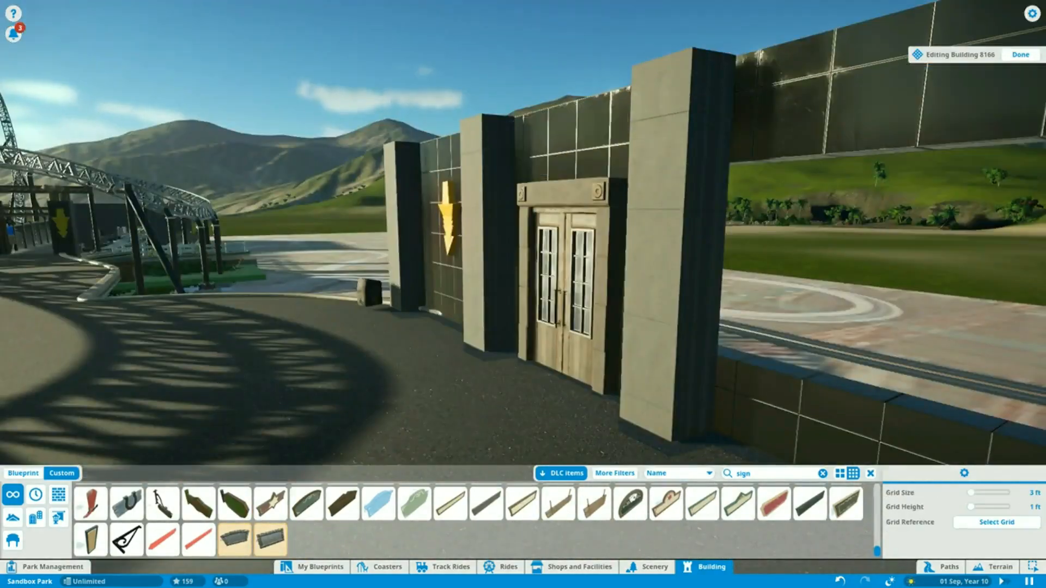
pyautogui.click(701, 504)
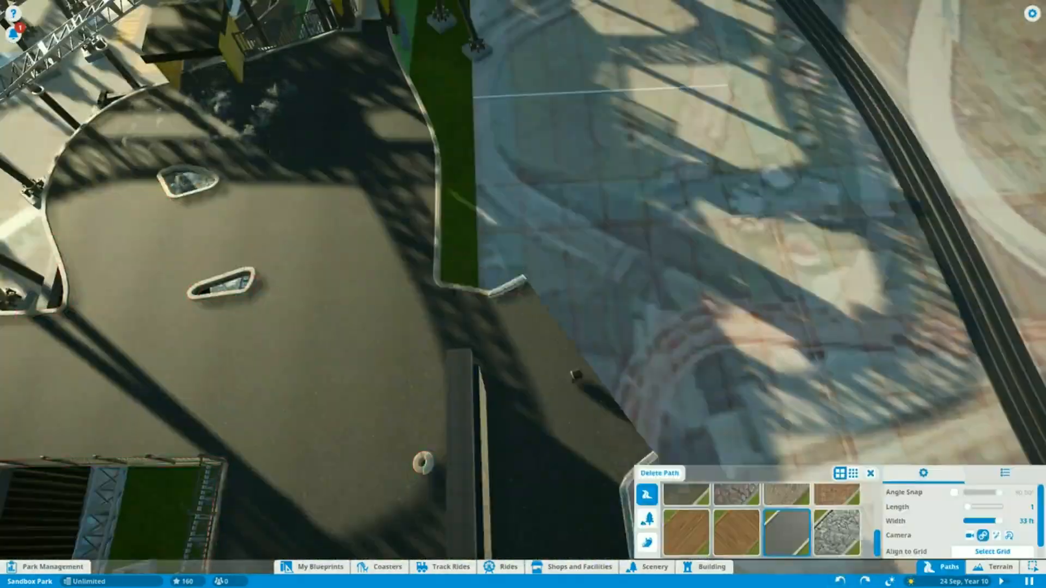
# Extend the dark plaza, add a lift-hill track piece to the red hypercoaster, and finish editing.
pyautogui.click(385, 566)
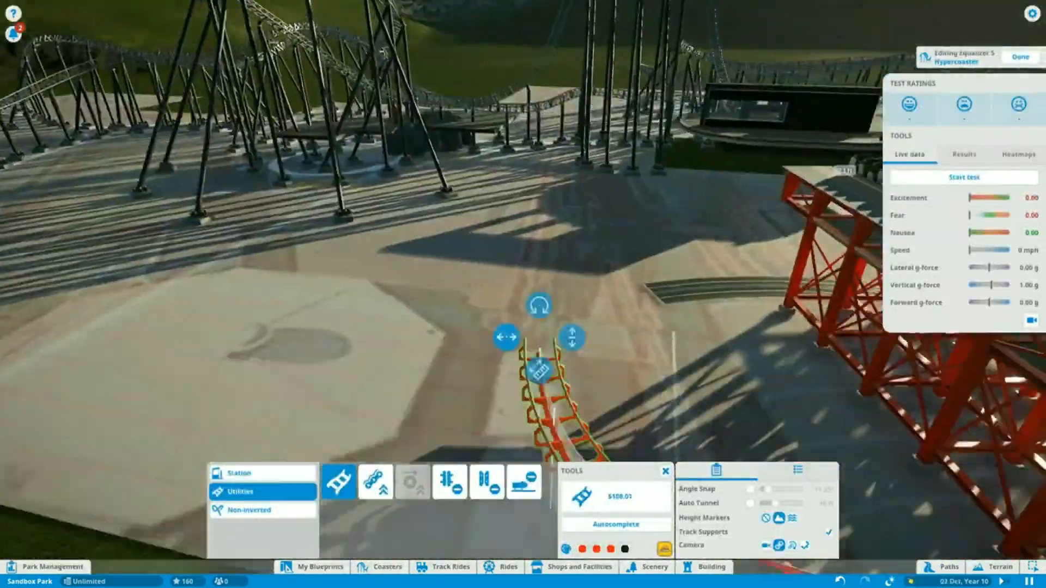
pyautogui.click(375, 483)
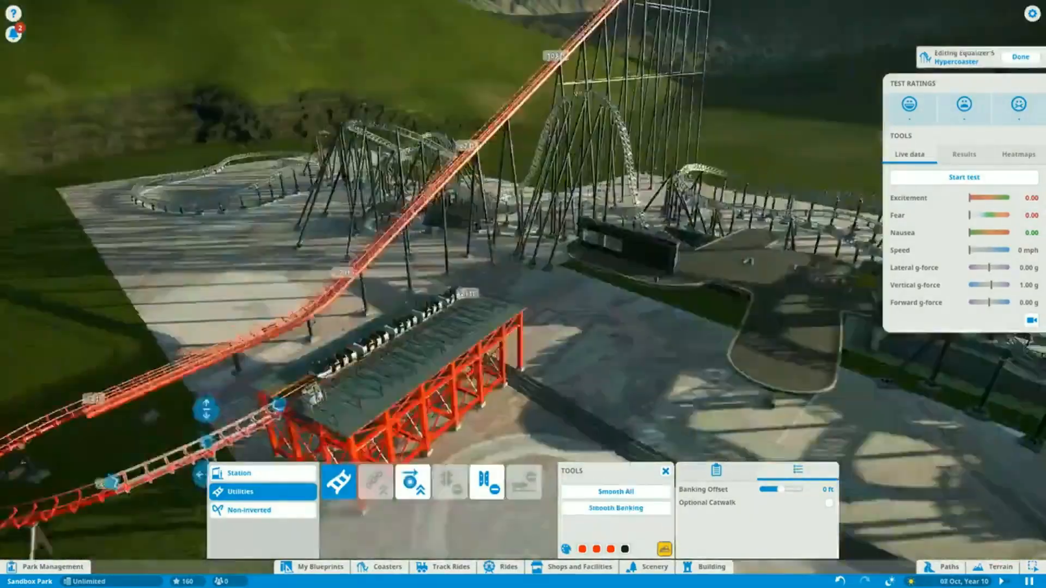
pyautogui.click(1020, 56)
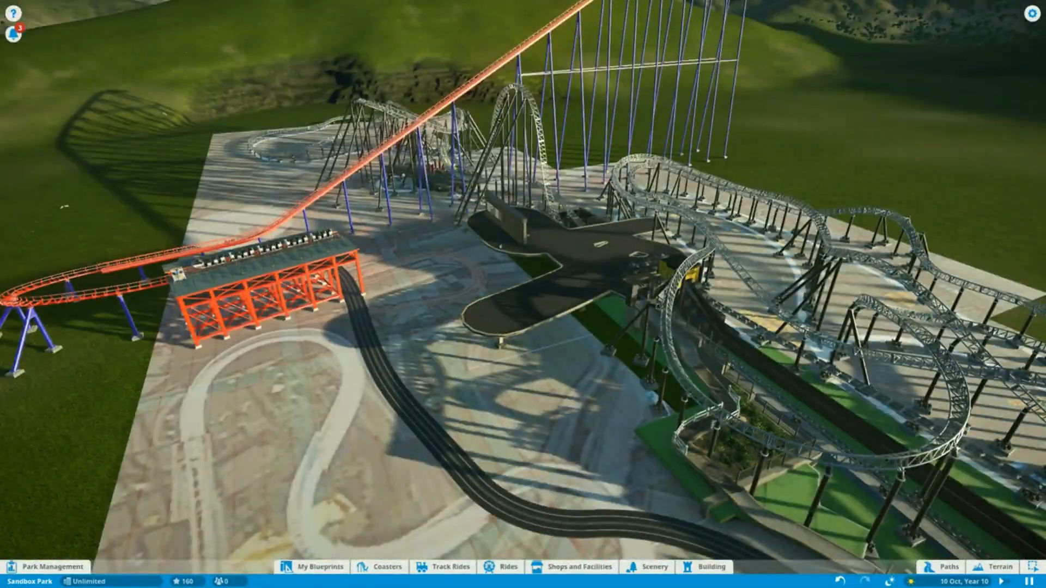